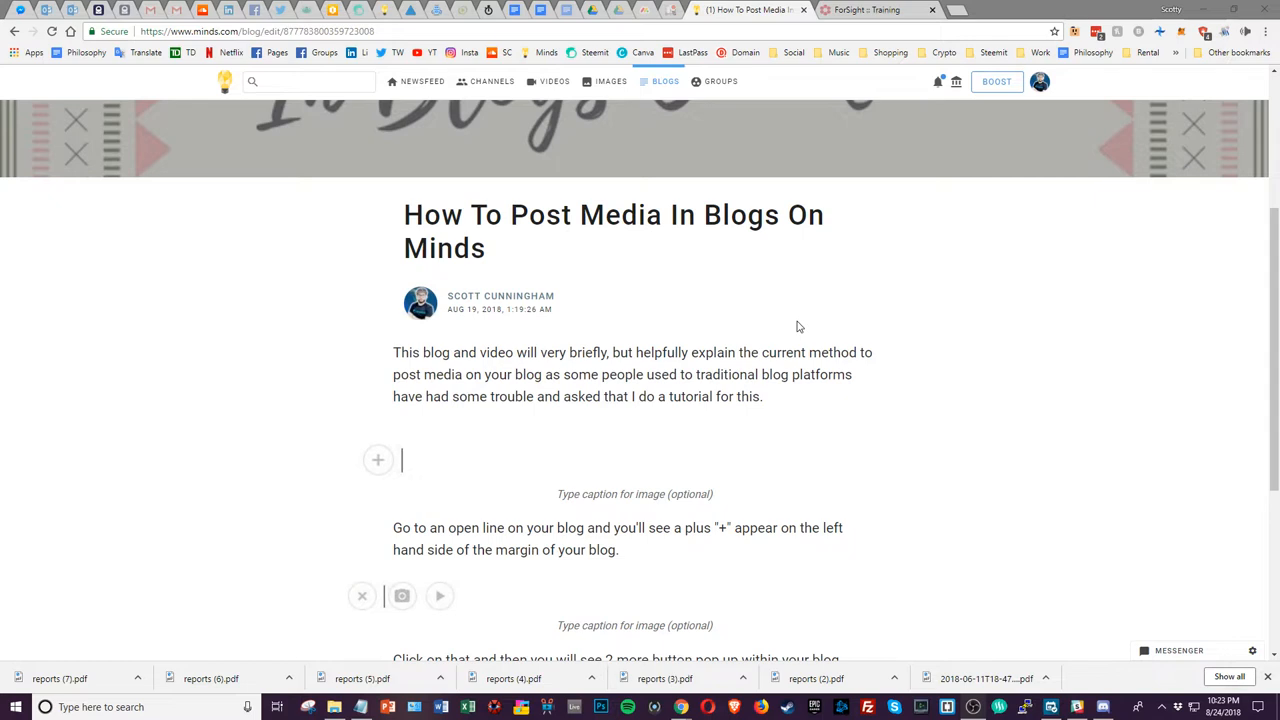
Reveal the media choices on the empty line below the Imgur/YouTube paragraph and choose video embed
scroll("down", 3)
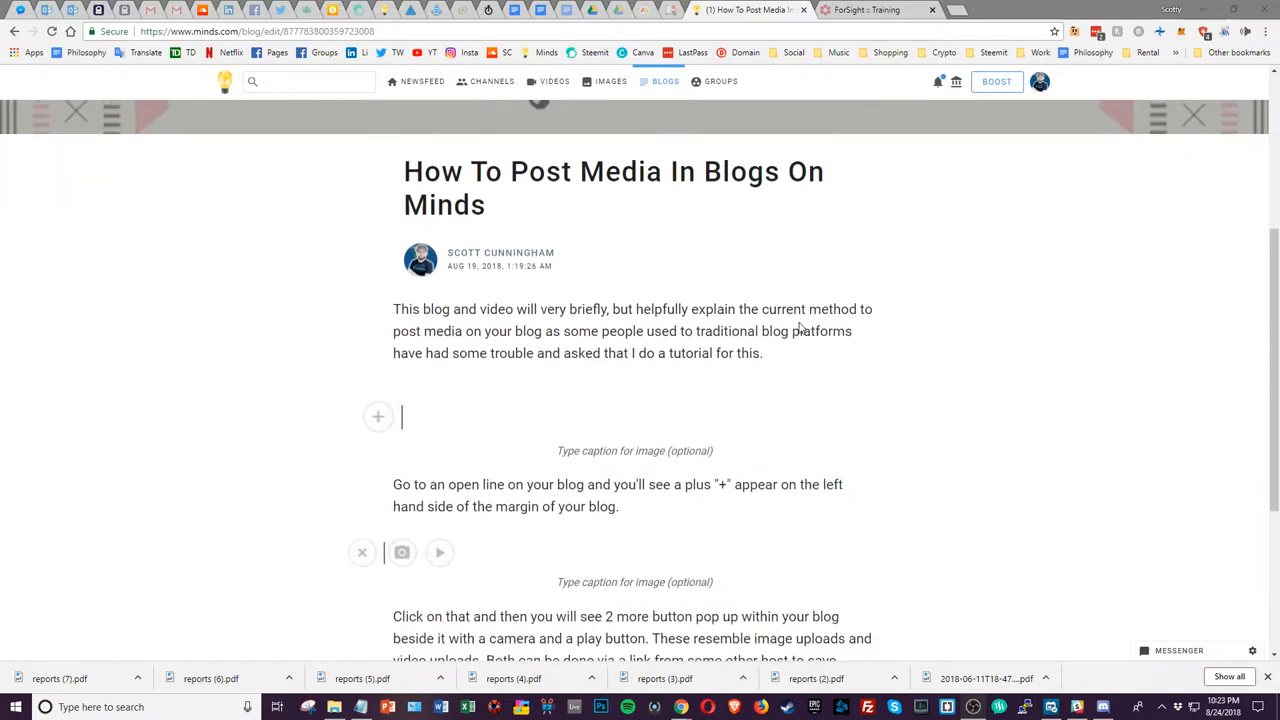
scroll("down", 3)
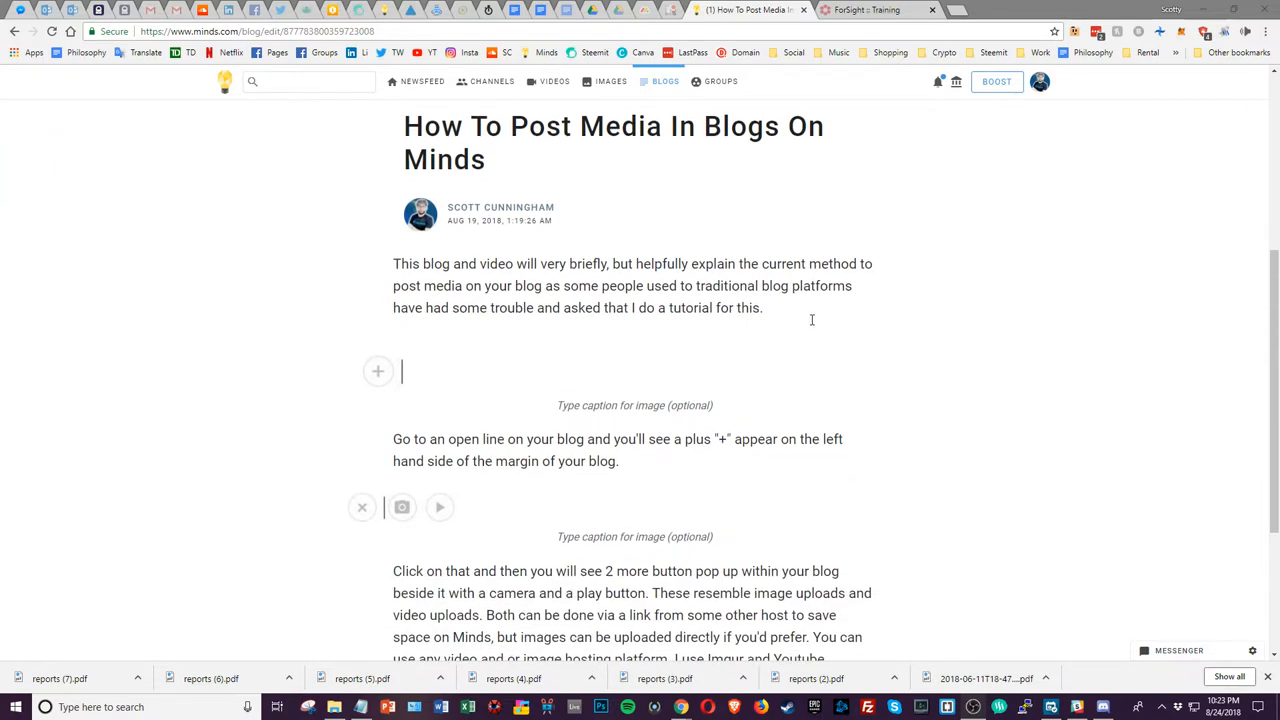
mouse_move(810, 342)
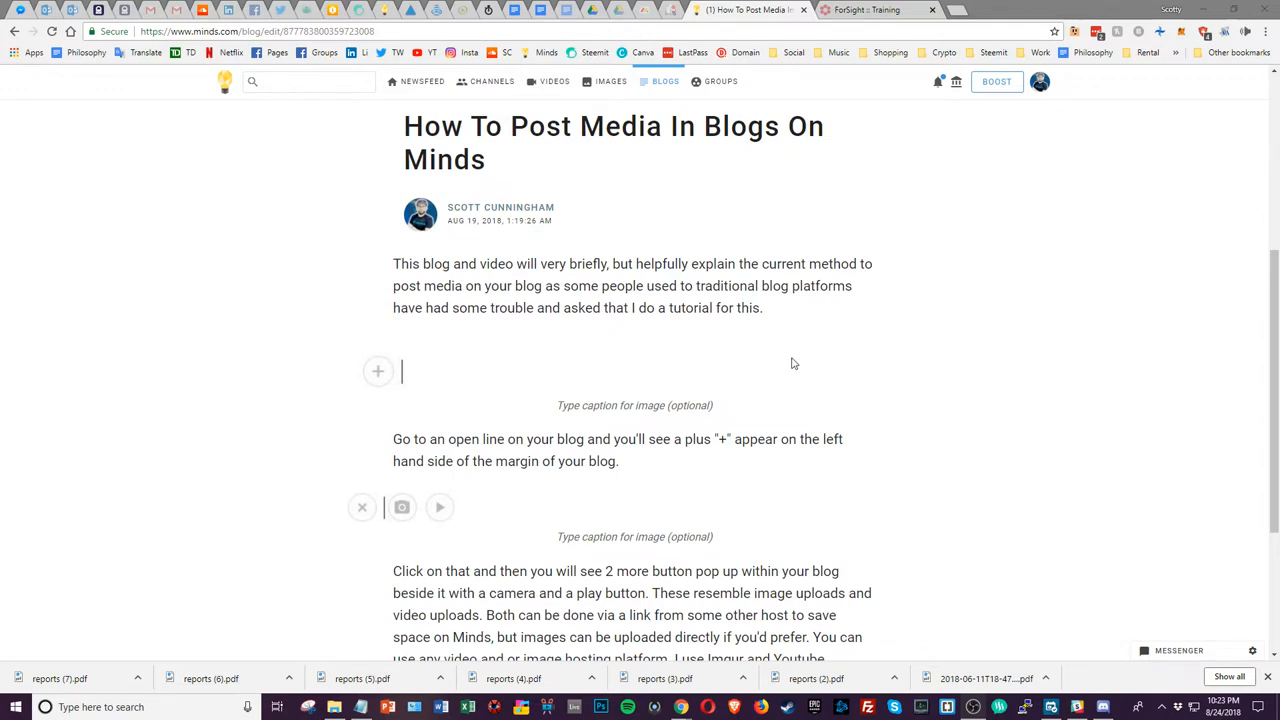
scroll("down", 3)
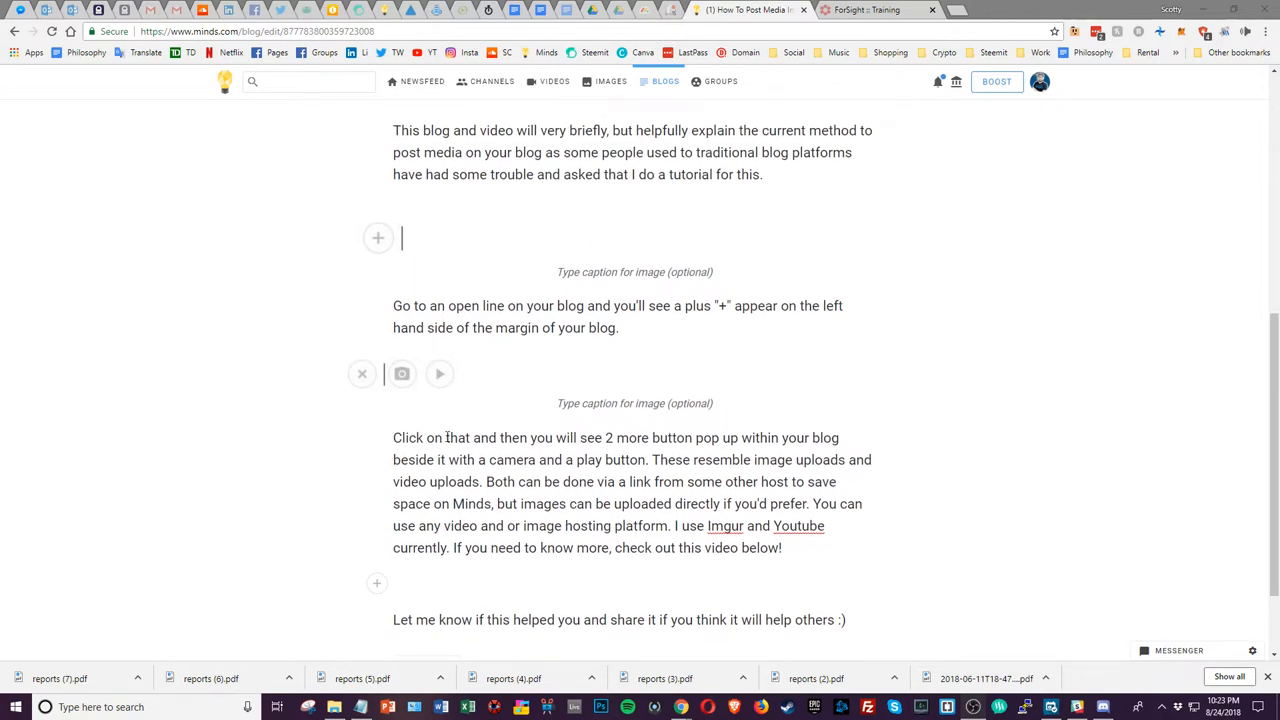
scroll("down", 3)
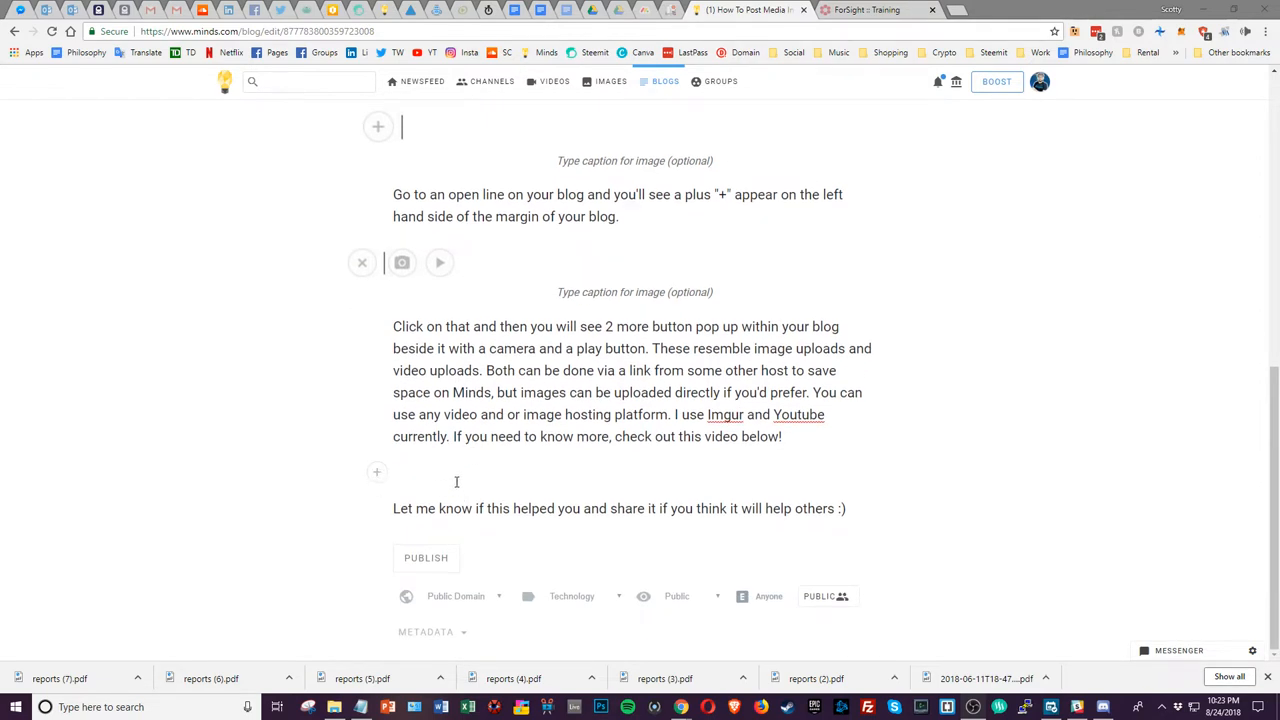
mouse_move(376, 472)
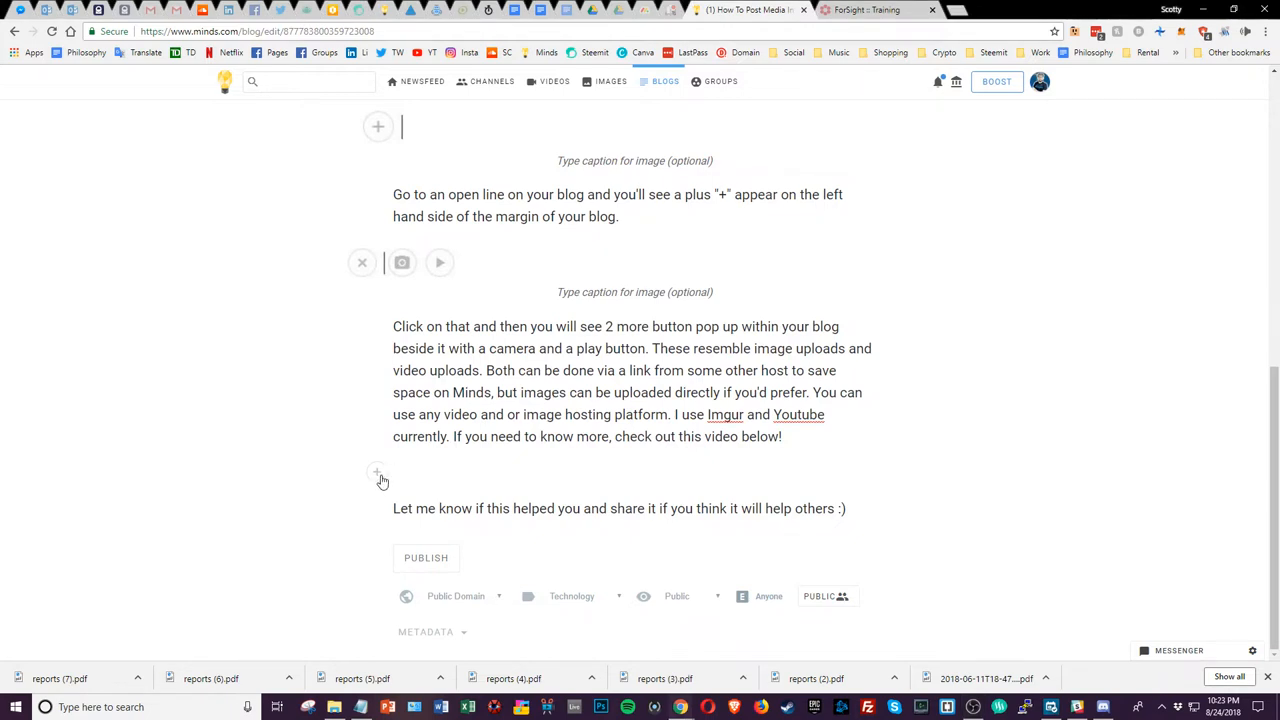
mouse_move(380, 480)
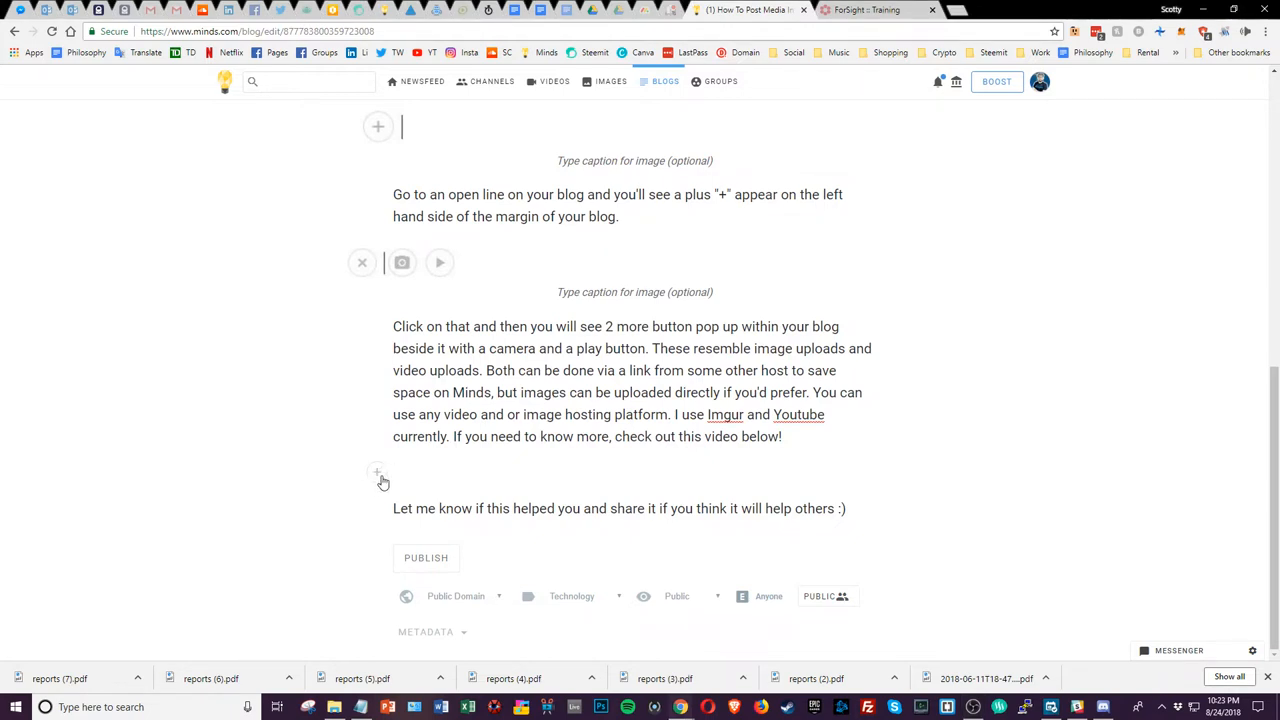
left_click(378, 474)
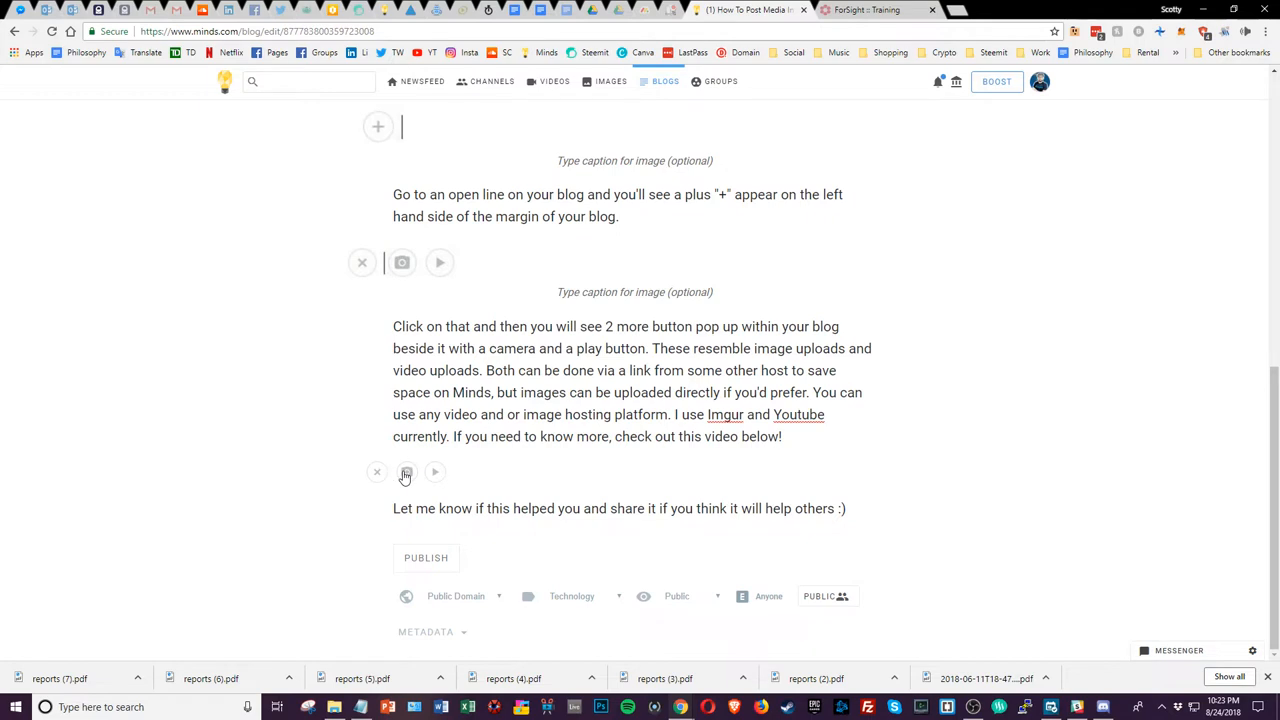
mouse_move(408, 472)
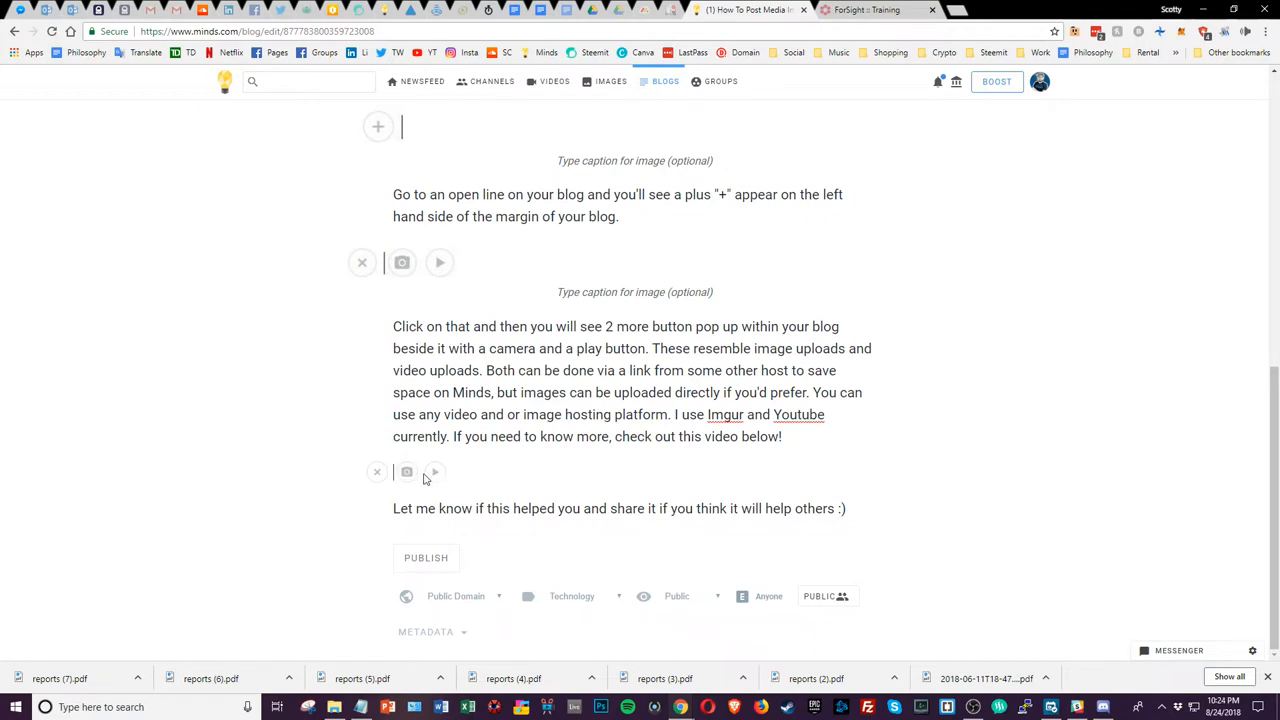
left_click(406, 472)
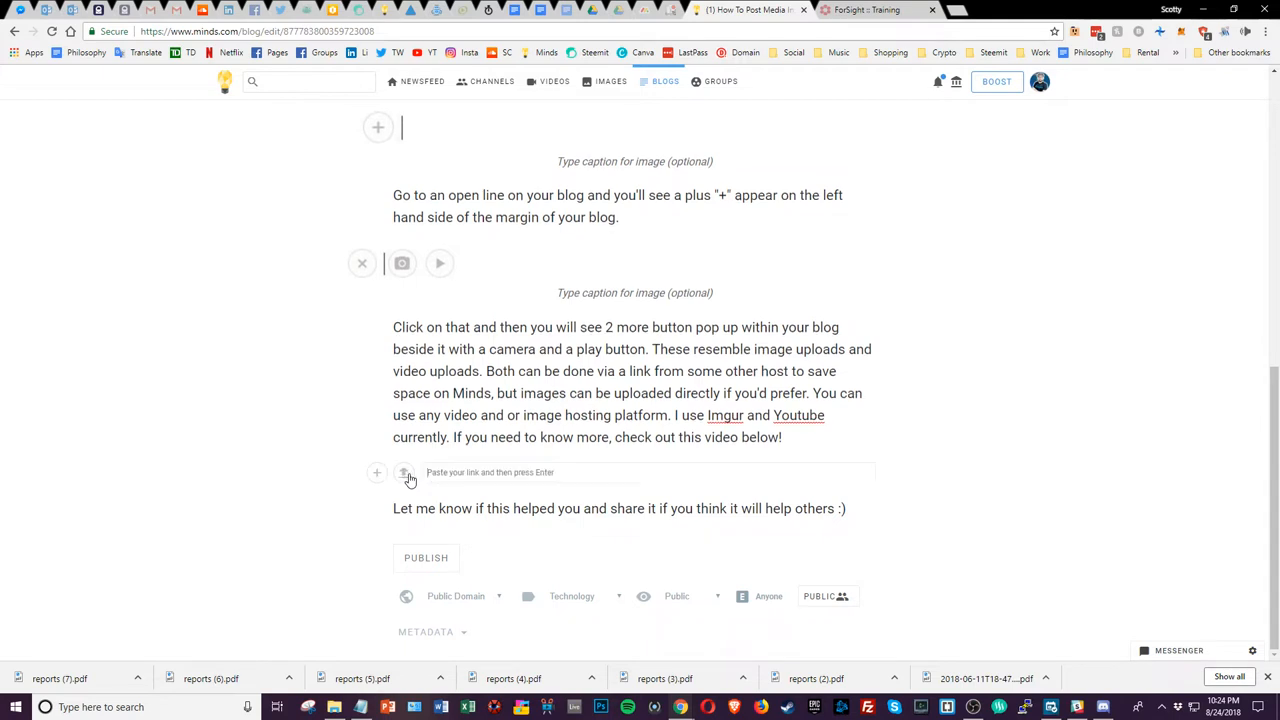
mouse_move(510, 476)
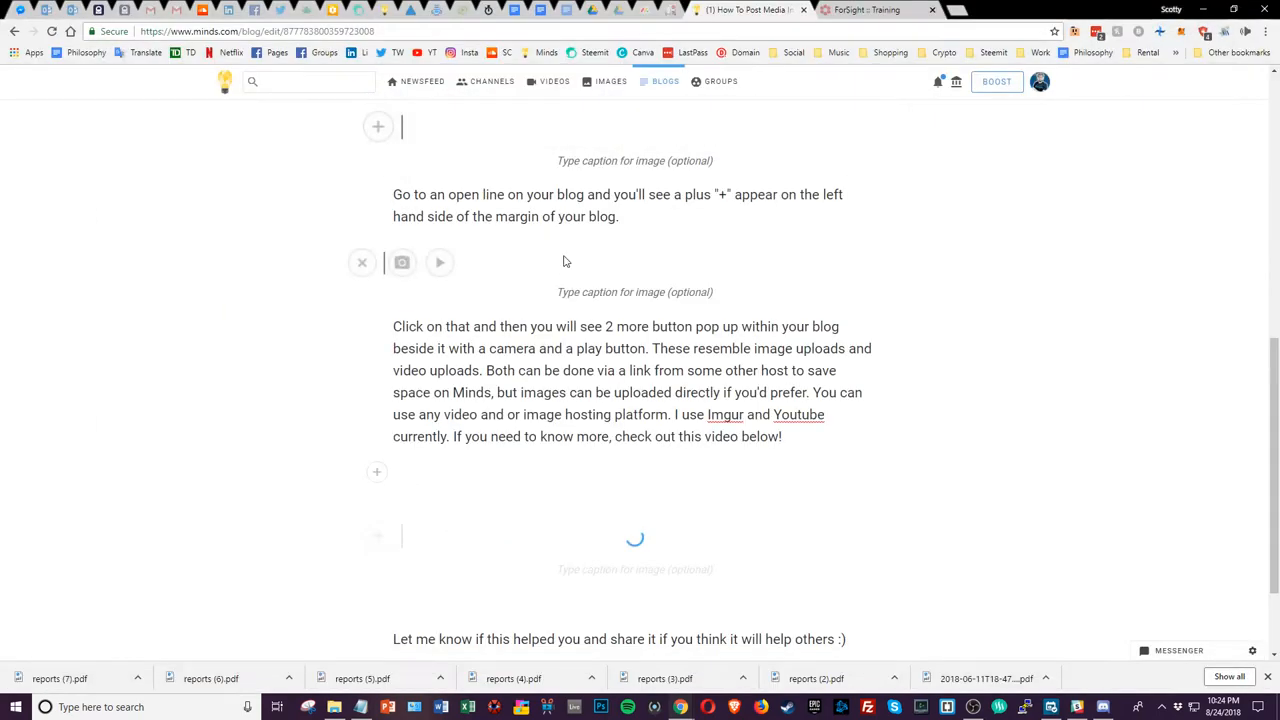
Re-select the video-from-link option on that line to embed 'How To Post Media In Blogs On Minds'
scroll("down", 3)
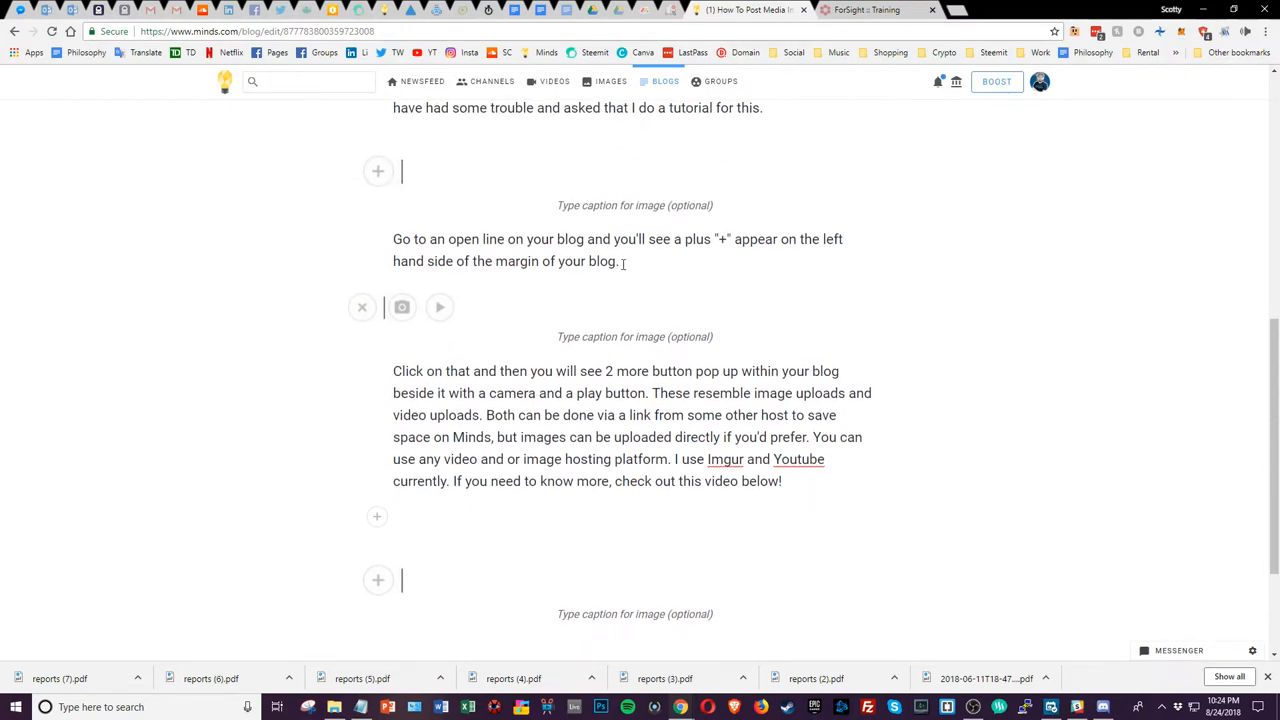
scroll("down", 3)
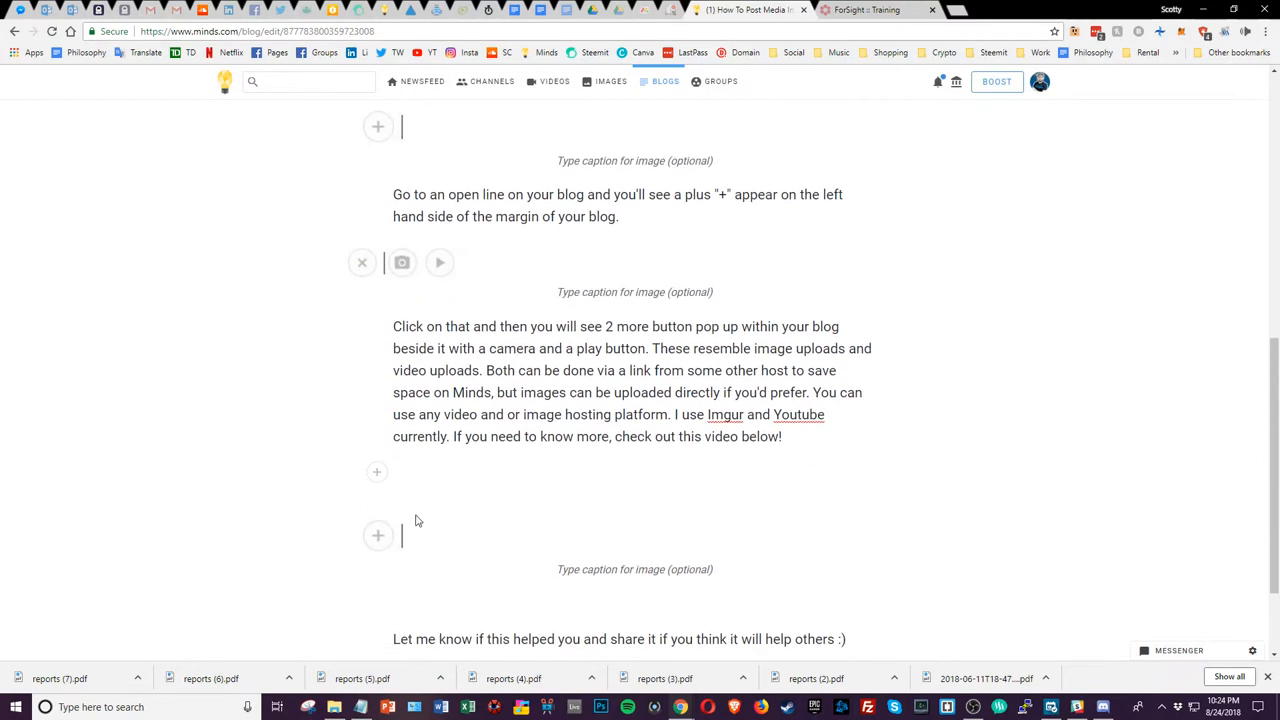
mouse_move(434, 540)
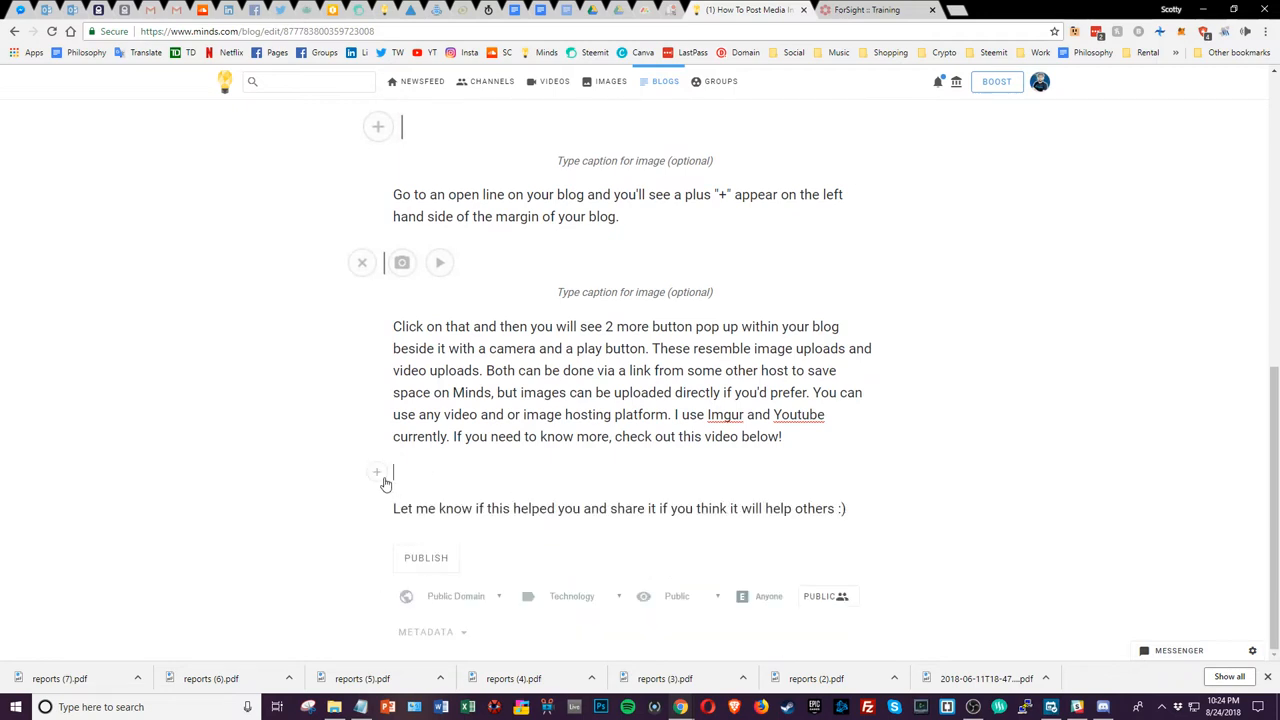
left_click(376, 472)
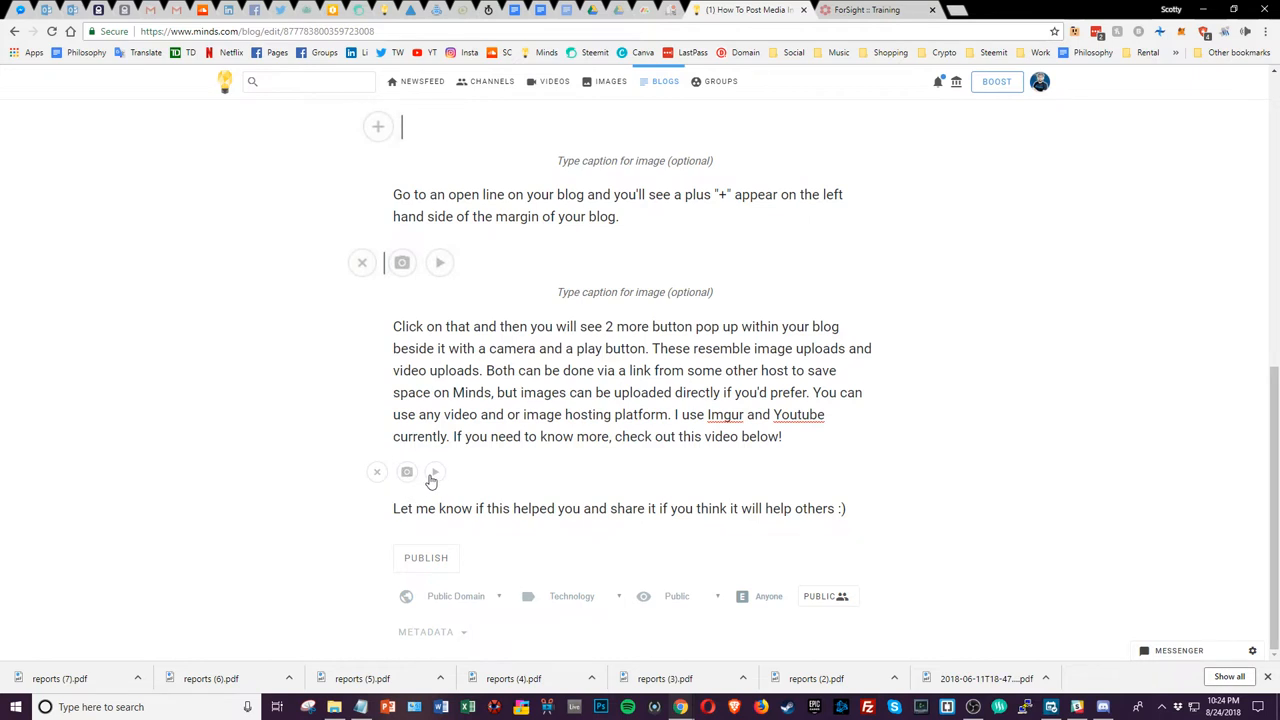
left_click(434, 472)
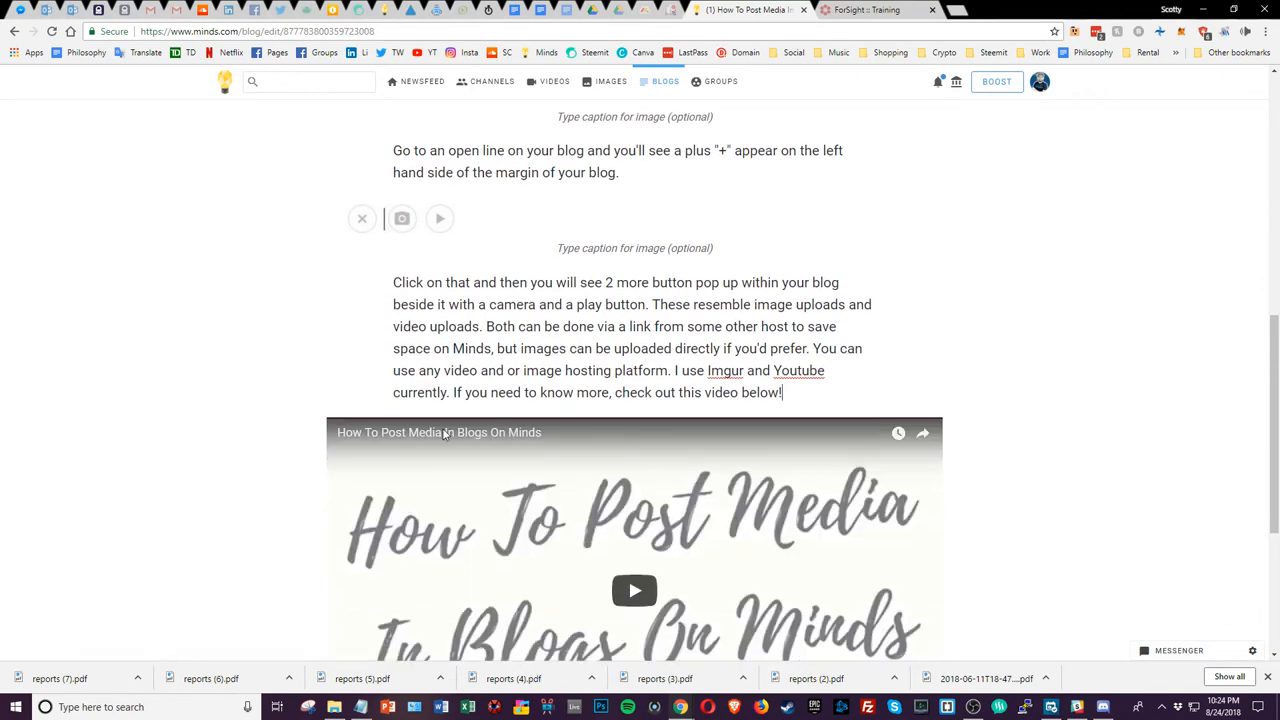
scroll("down", 3)
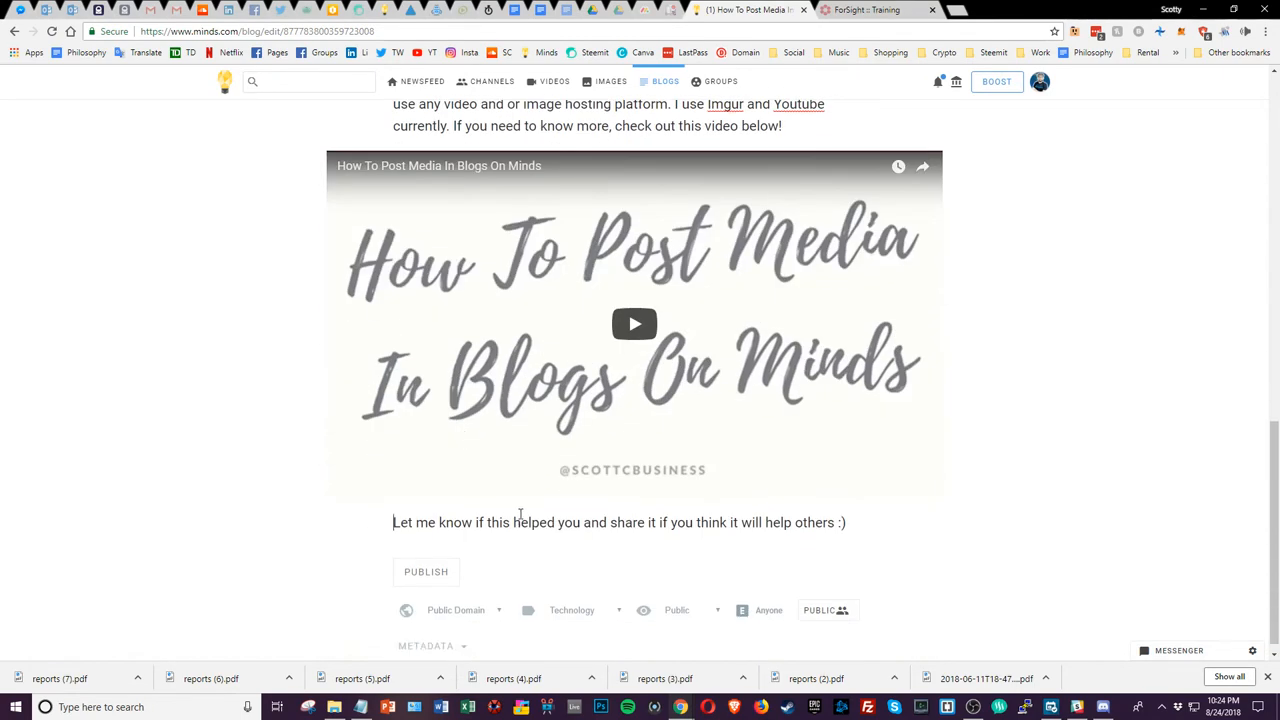
mouse_move(588, 194)
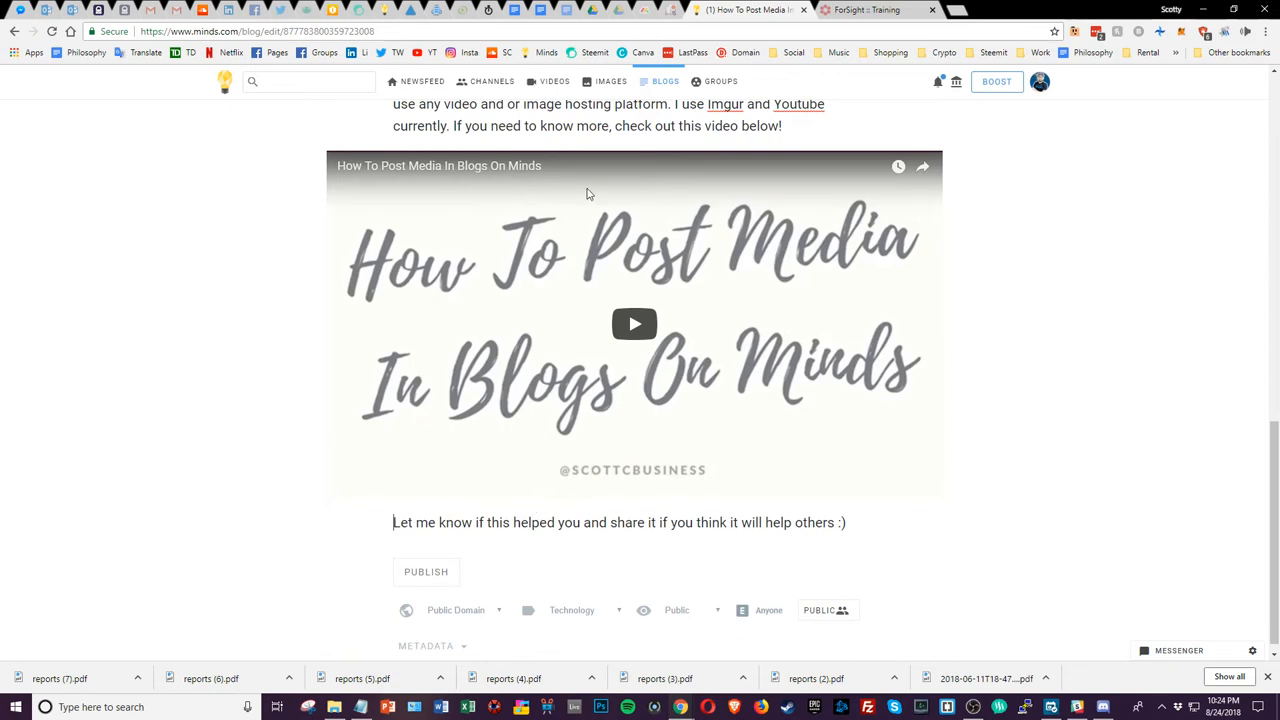
mouse_move(692, 404)
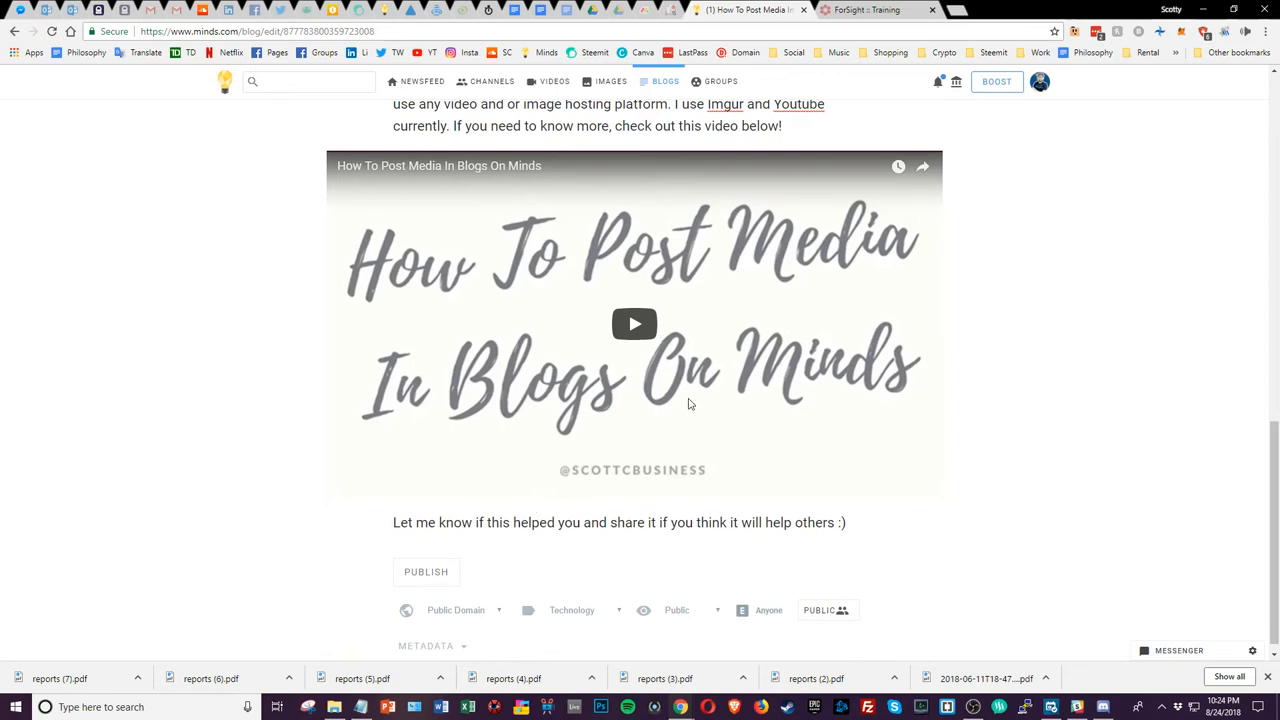
mouse_move(598, 284)
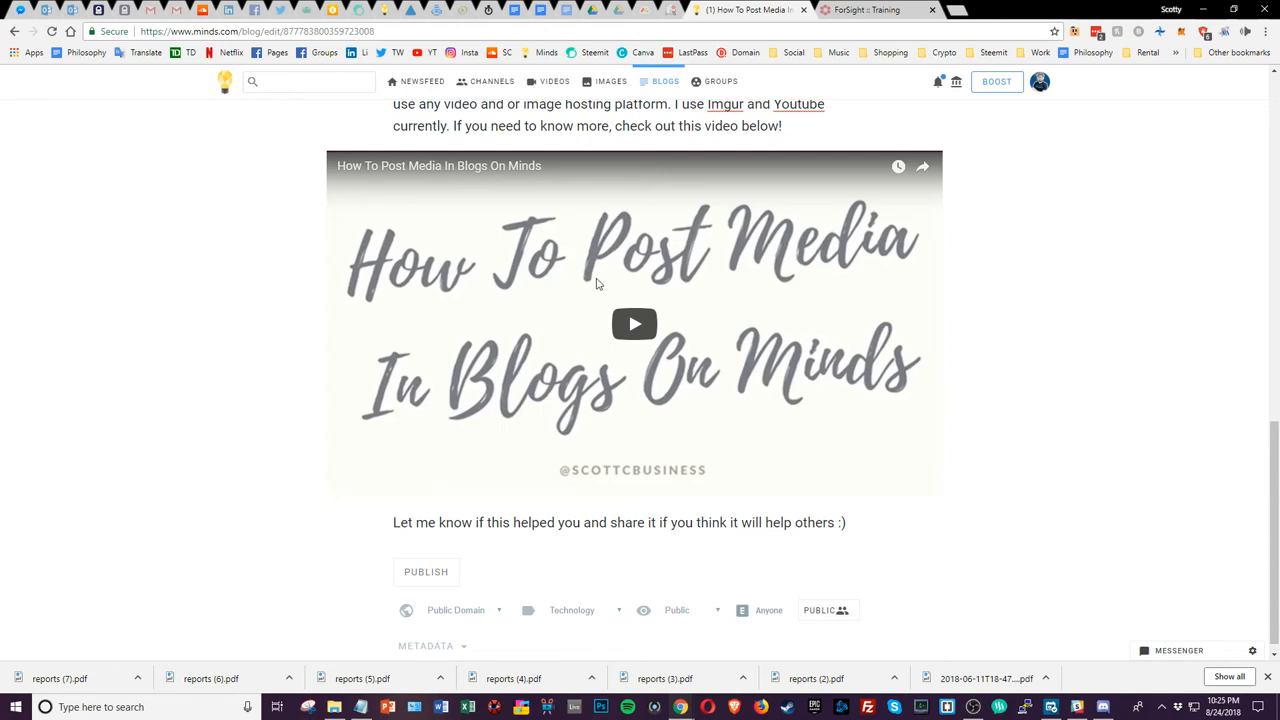
mouse_move(656, 272)
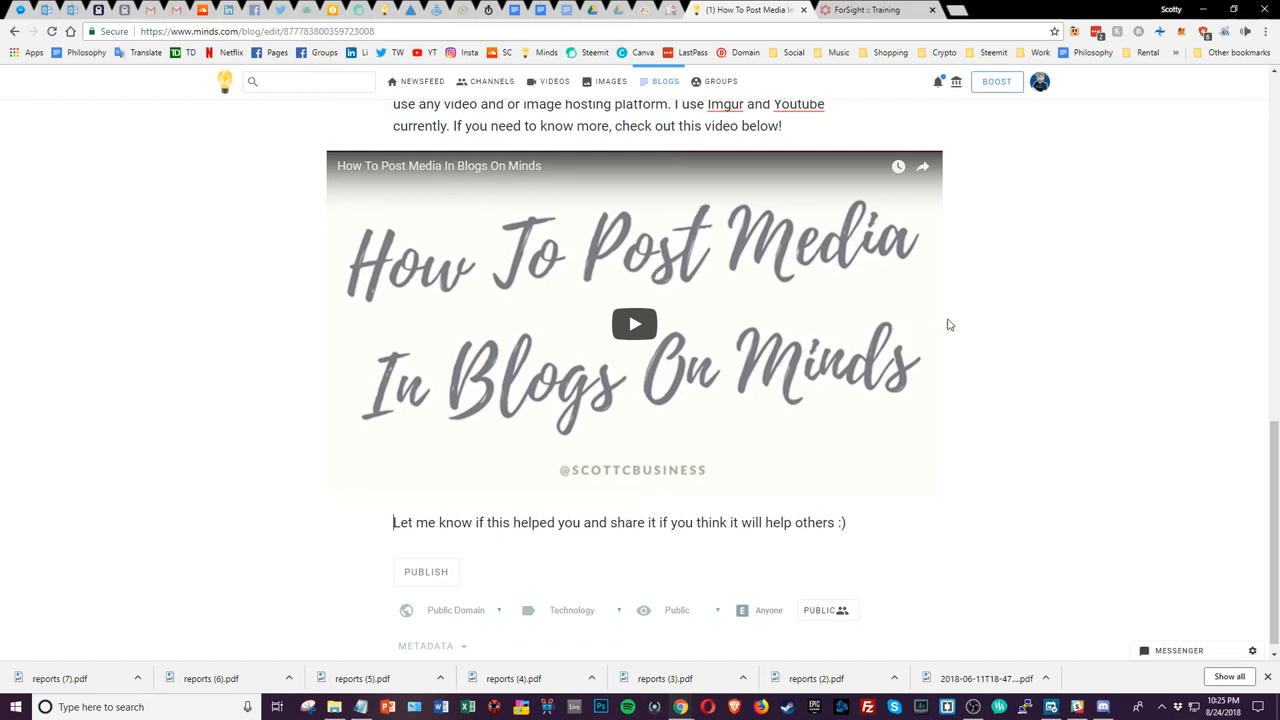
mouse_move(964, 318)
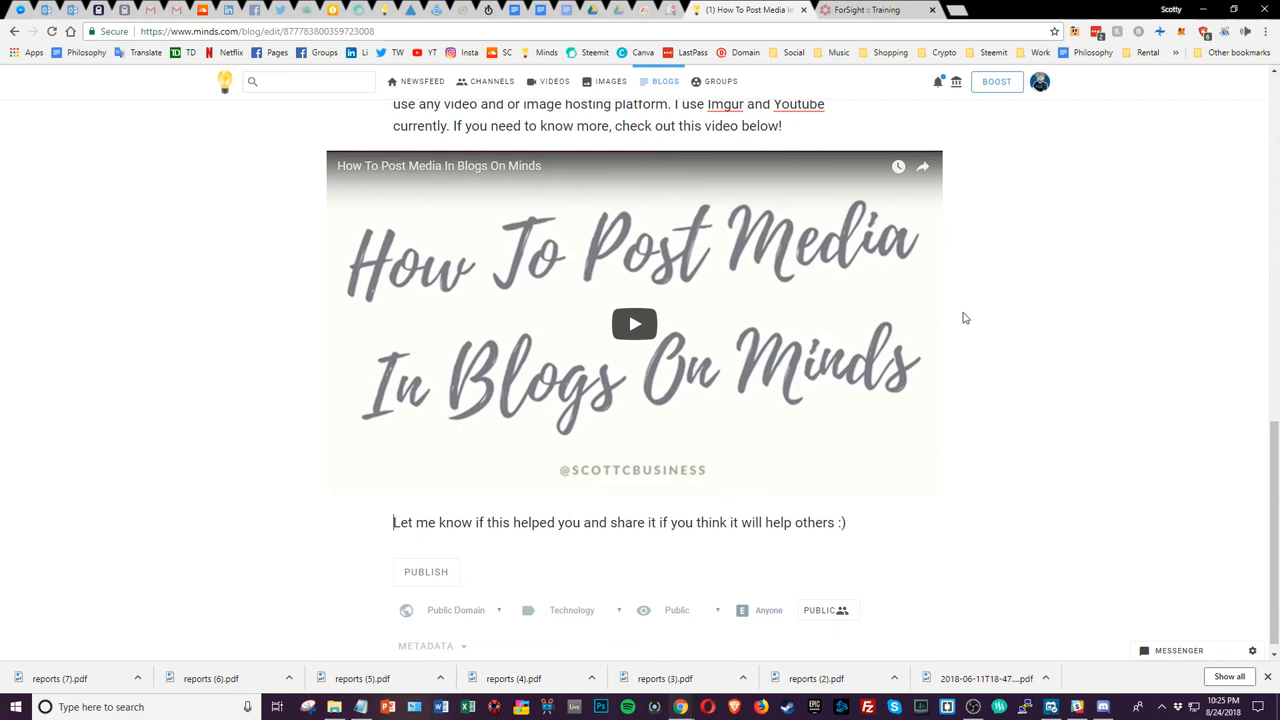
mouse_move(888, 304)
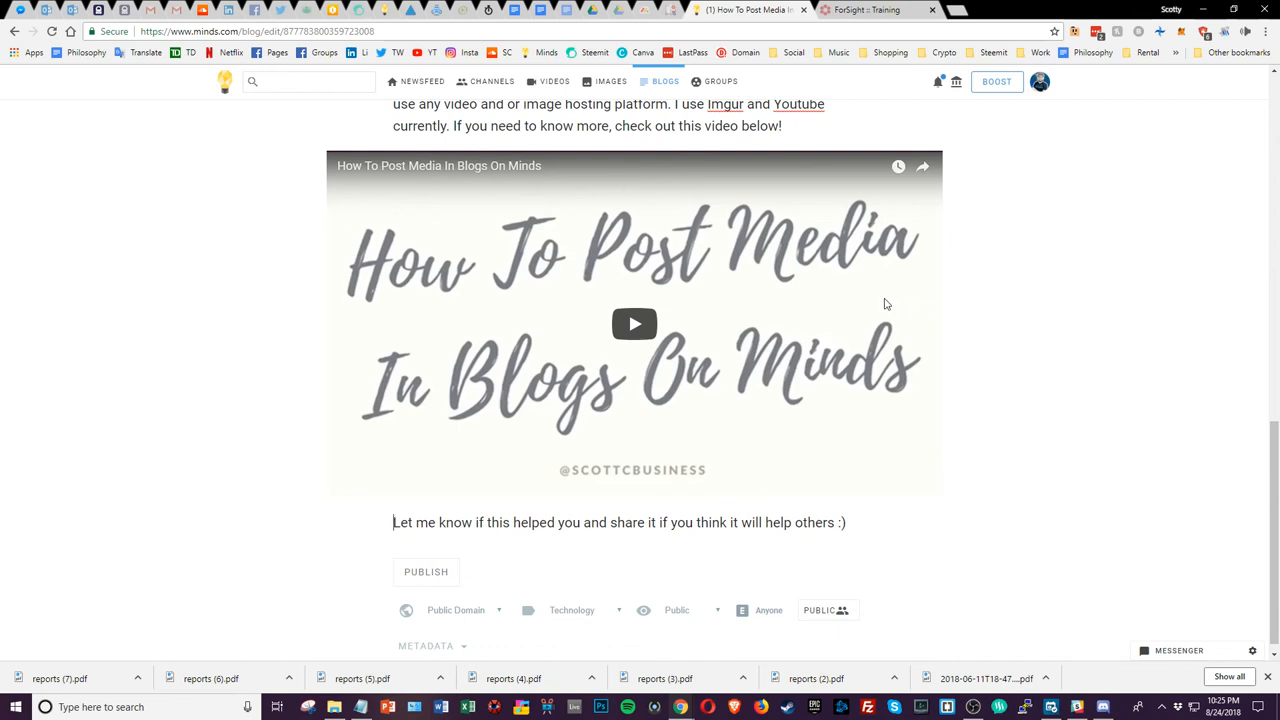